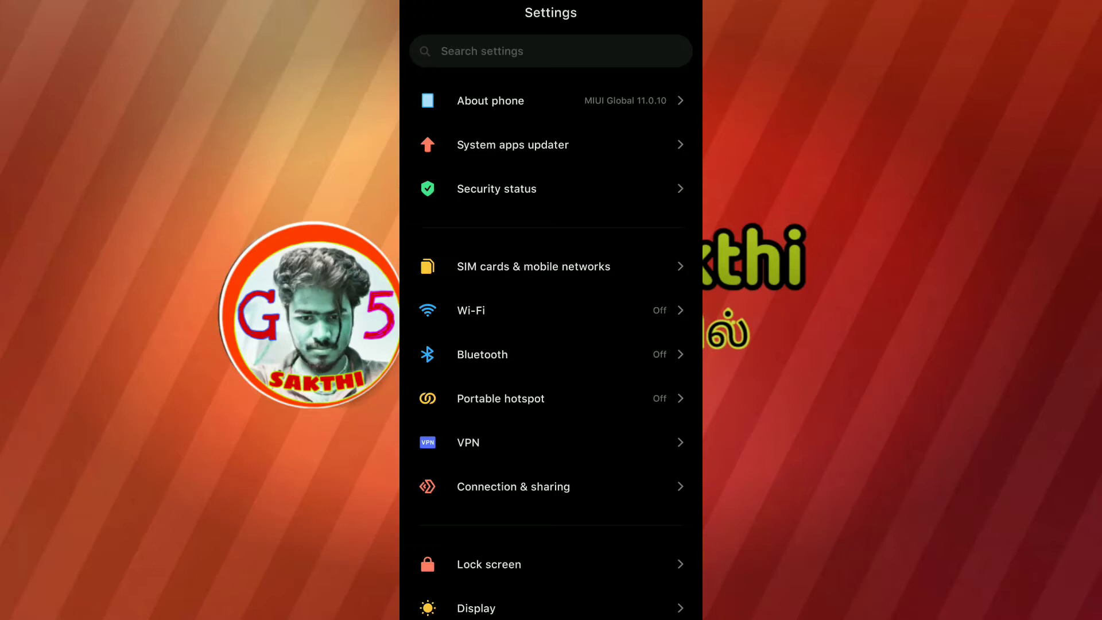
- Navigate via SIM cards & mobile networks to the Jio 4G SIM's Access Point Names list
{"action": "left_click", "coordinate": [550, 51]}
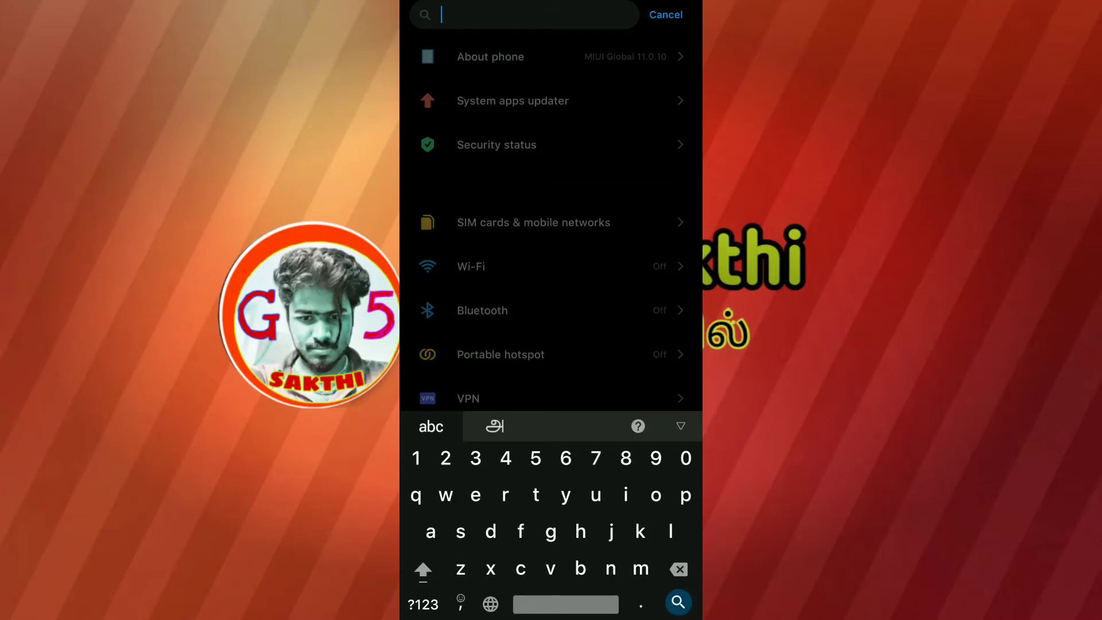
{"action": "left_click", "coordinate": [665, 15]}
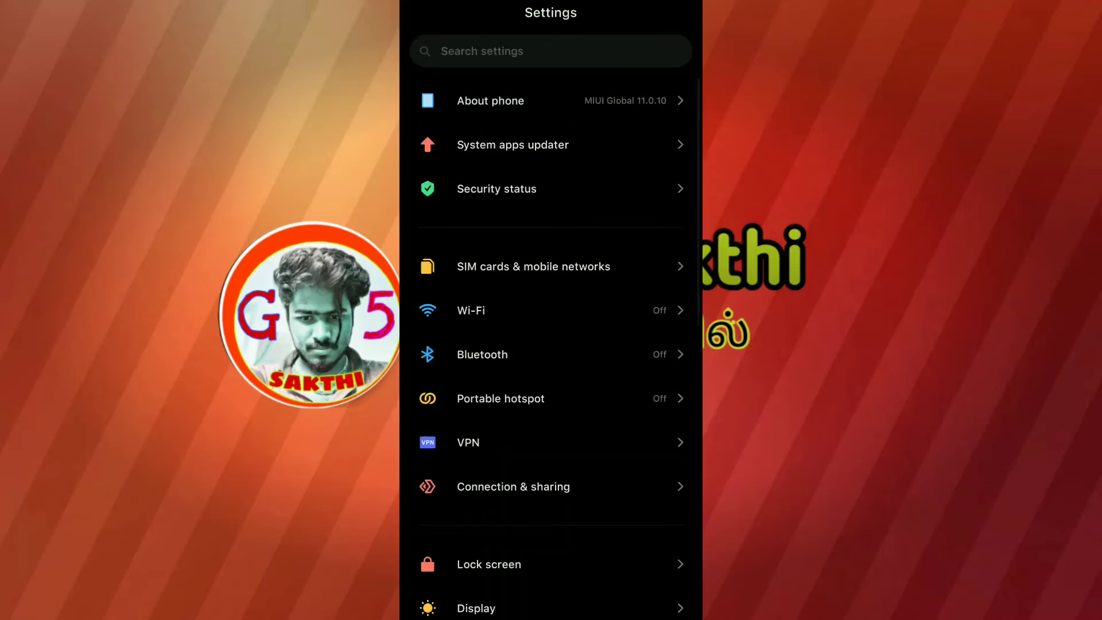
{"action": "left_click", "coordinate": [533, 266]}
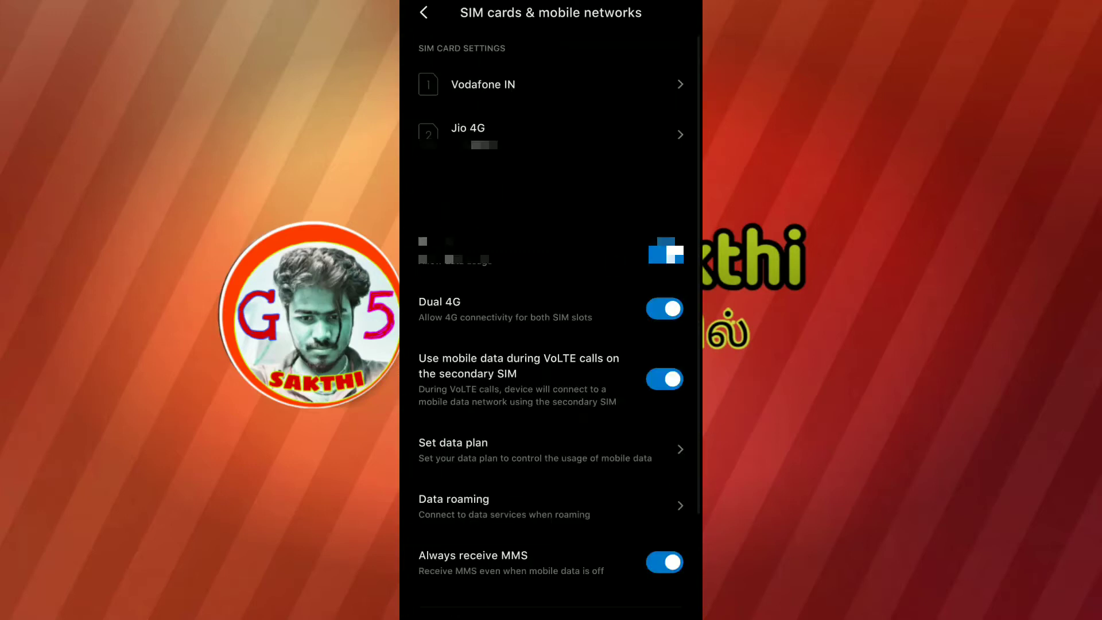
{"action": "left_click", "coordinate": [482, 85]}
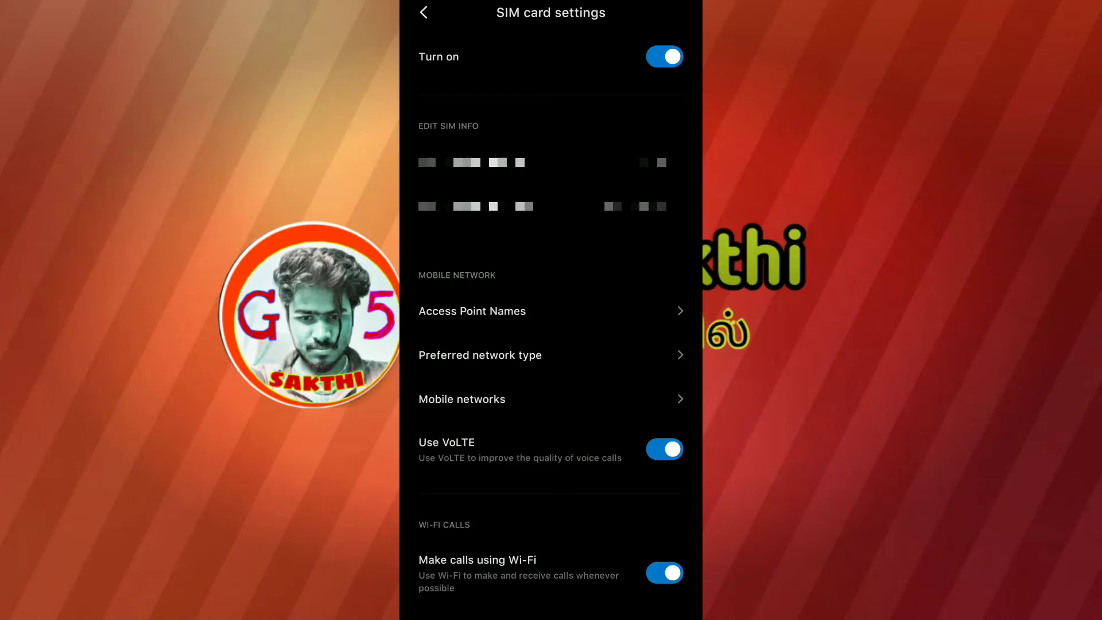
{"action": "left_click", "coordinate": [472, 311]}
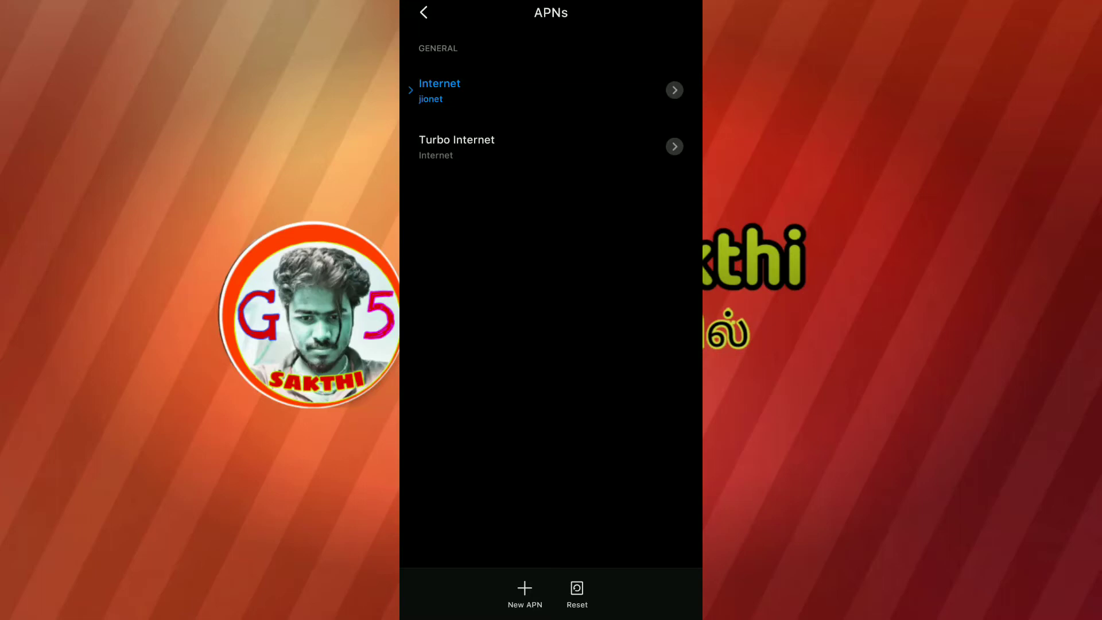
- Start a new APN and dismiss the empty-name warning before filling its fields
{"action": "left_click", "coordinate": [524, 592]}
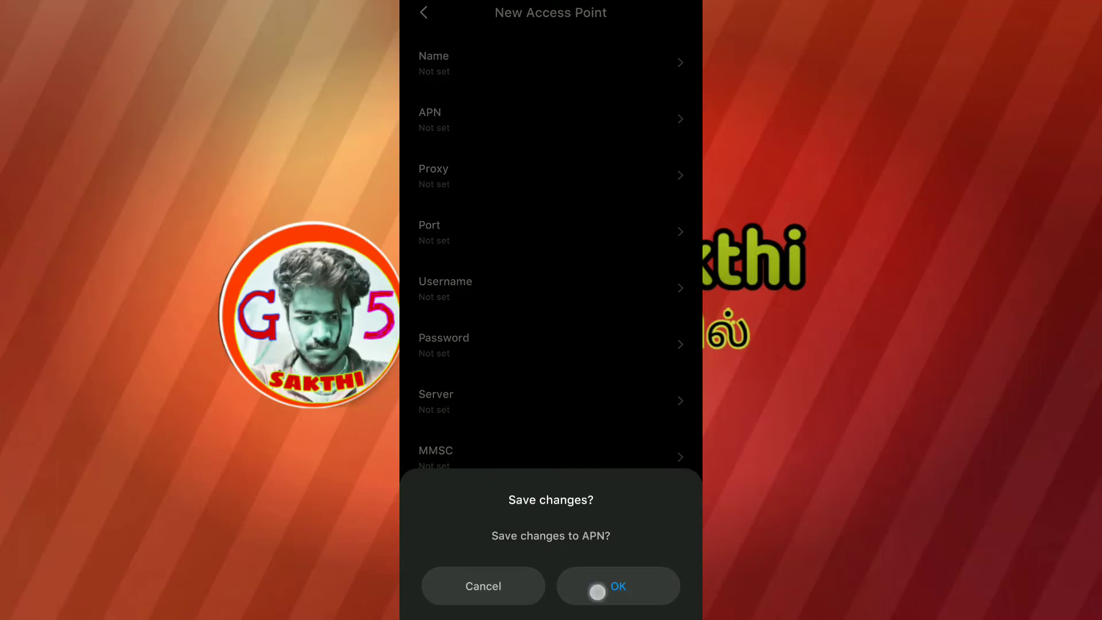
{"action": "left_click", "coordinate": [617, 585]}
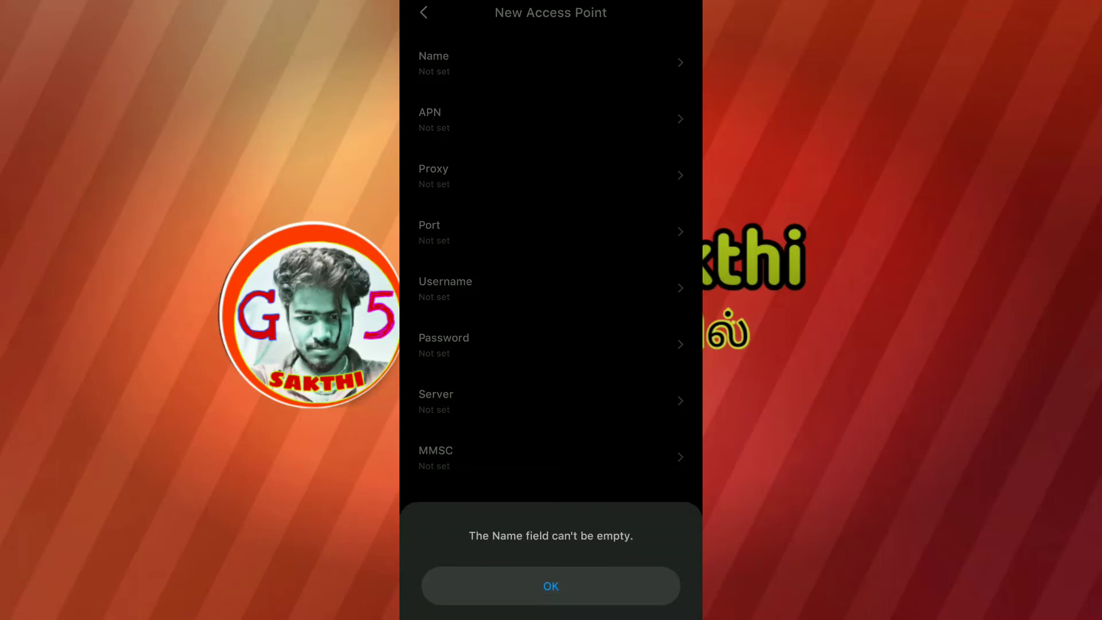
{"action": "left_click", "coordinate": [551, 585]}
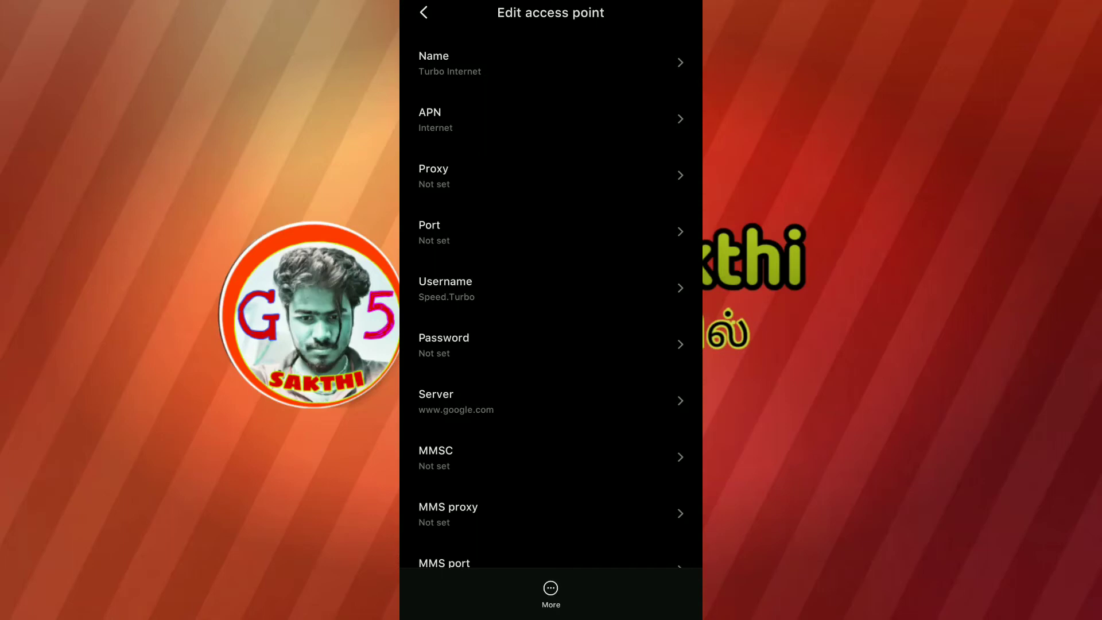
- Scroll down through the remaining Edit access point fields to Authentication type
{"action": "scroll", "scroll_direction": "down", "scroll_amount": 3}
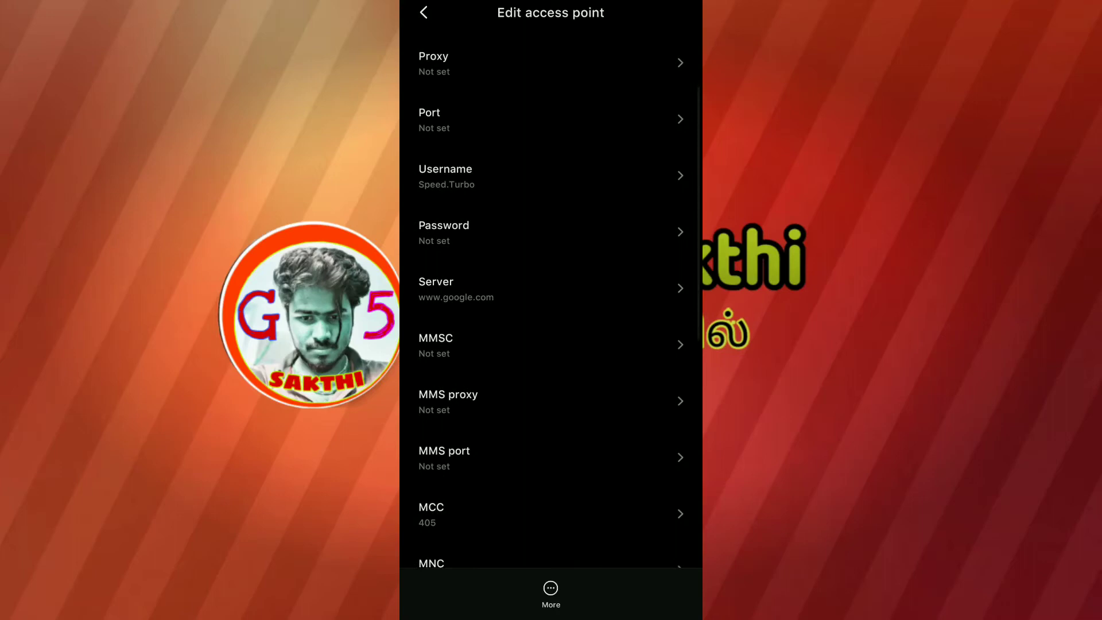
{"action": "scroll", "scroll_direction": "down", "scroll_amount": 3}
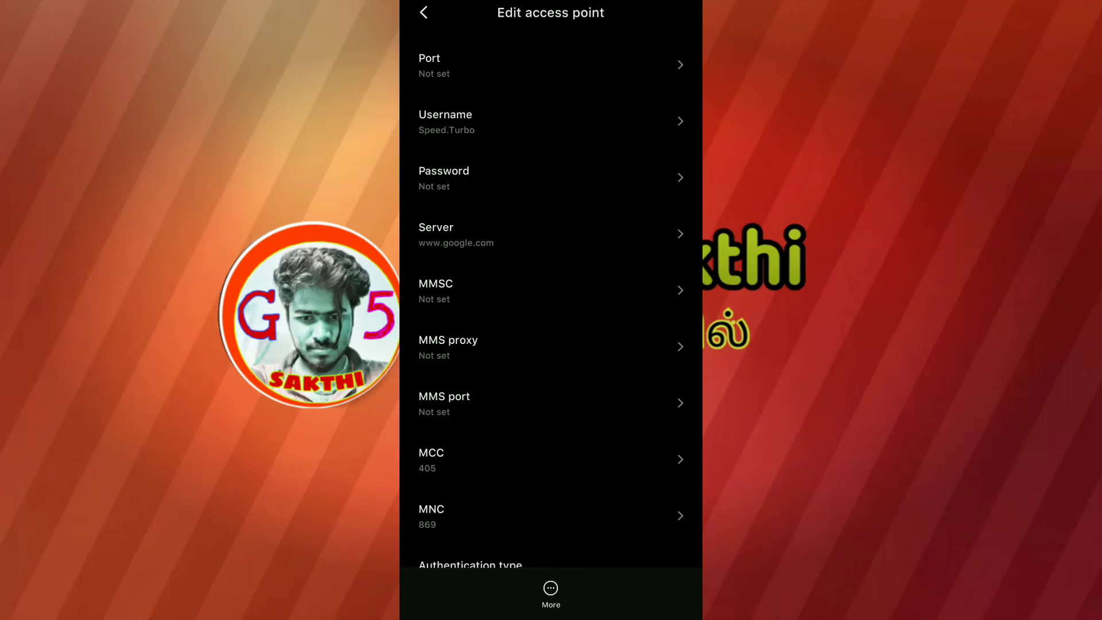
{"action": "scroll", "scroll_direction": "down", "scroll_amount": 3}
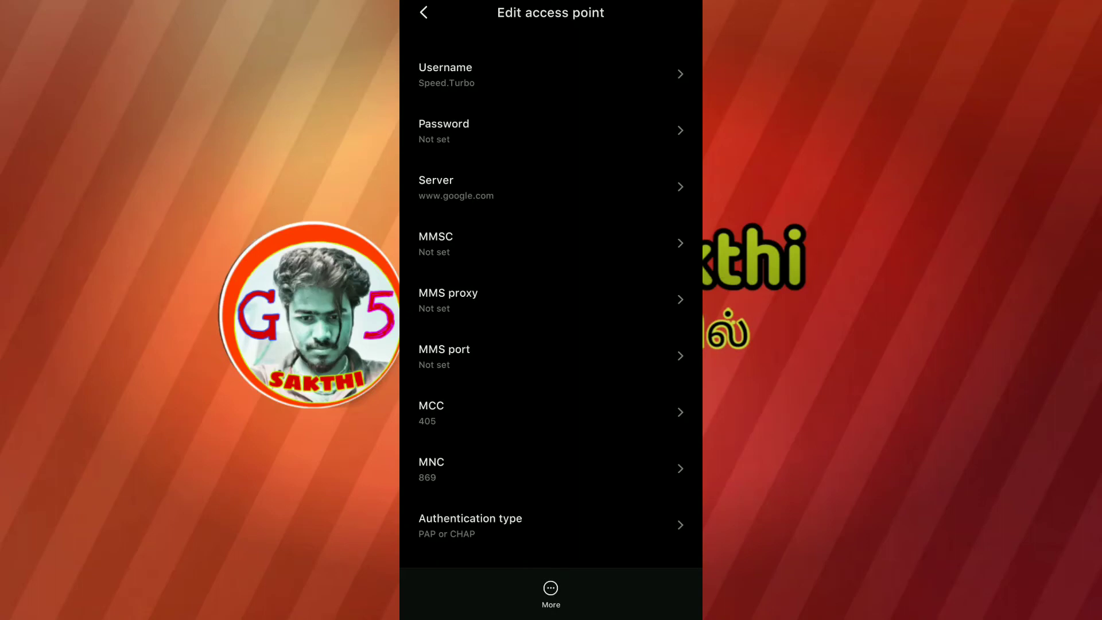
{"action": "scroll", "scroll_direction": "down", "scroll_amount": 3}
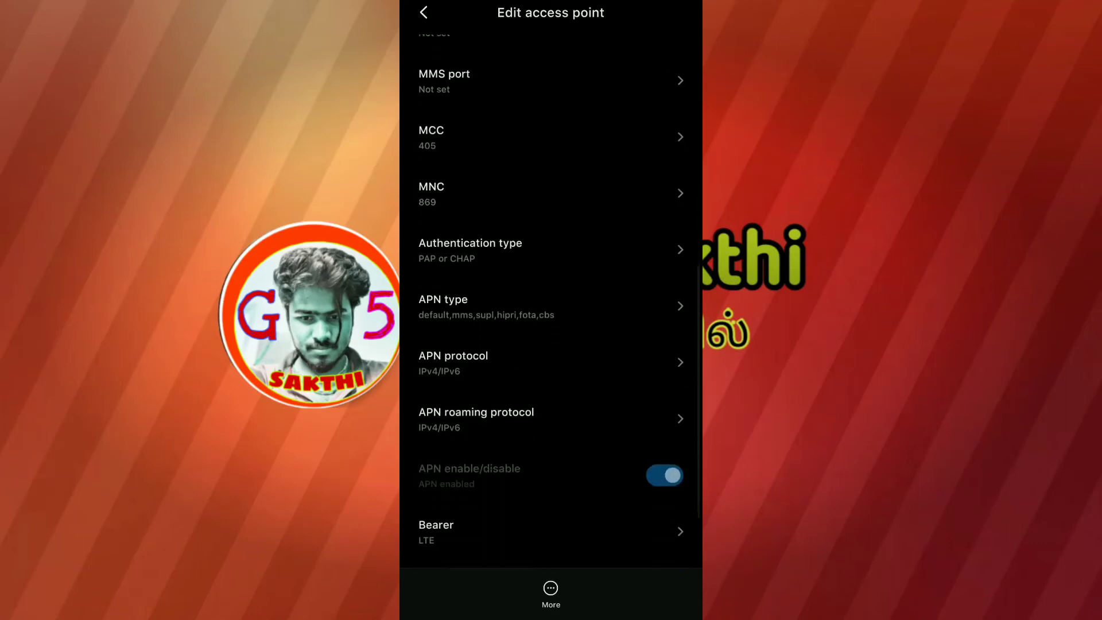
{"action": "scroll", "scroll_direction": "down", "scroll_amount": 3}
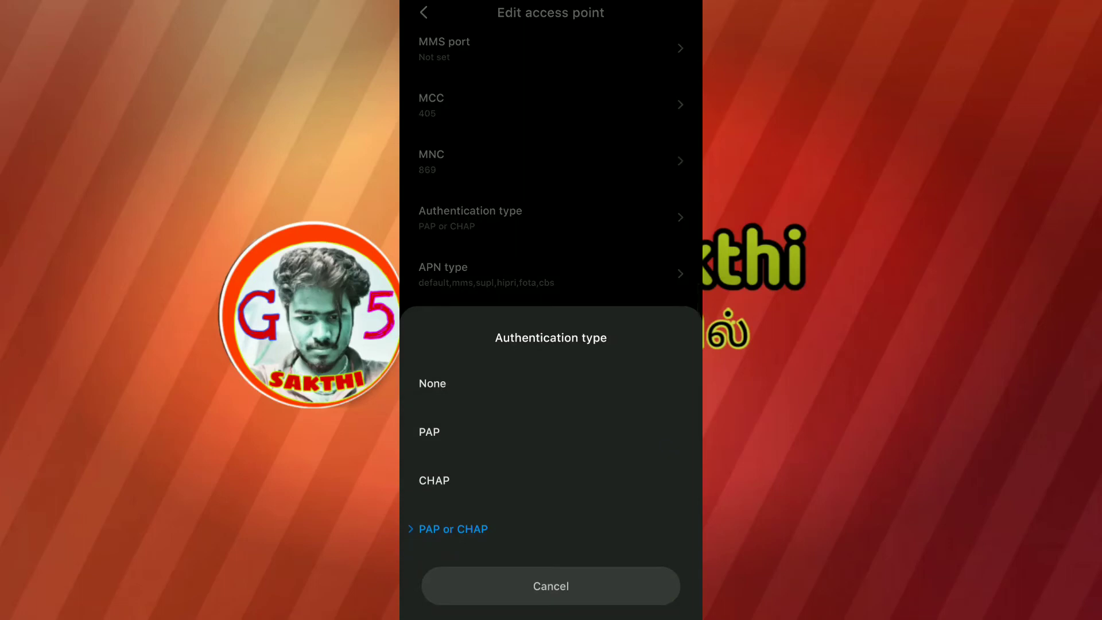
- Leave authentication as PAP or CHAP and confirm LTE as the bearer
{"action": "left_click", "coordinate": [477, 589]}
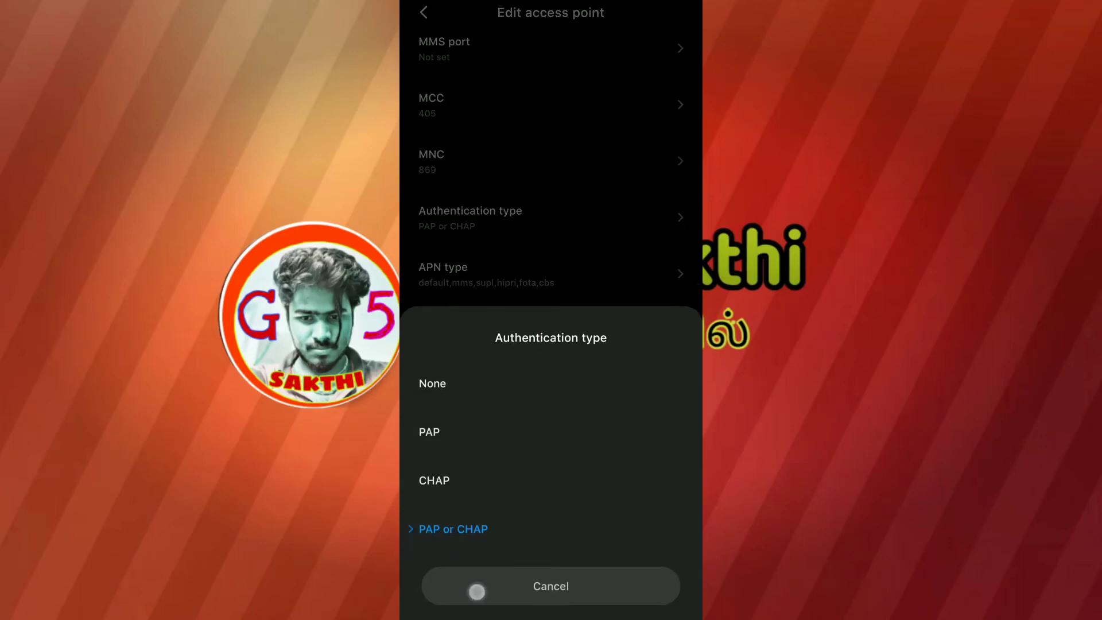
{"action": "left_click", "coordinate": [551, 586]}
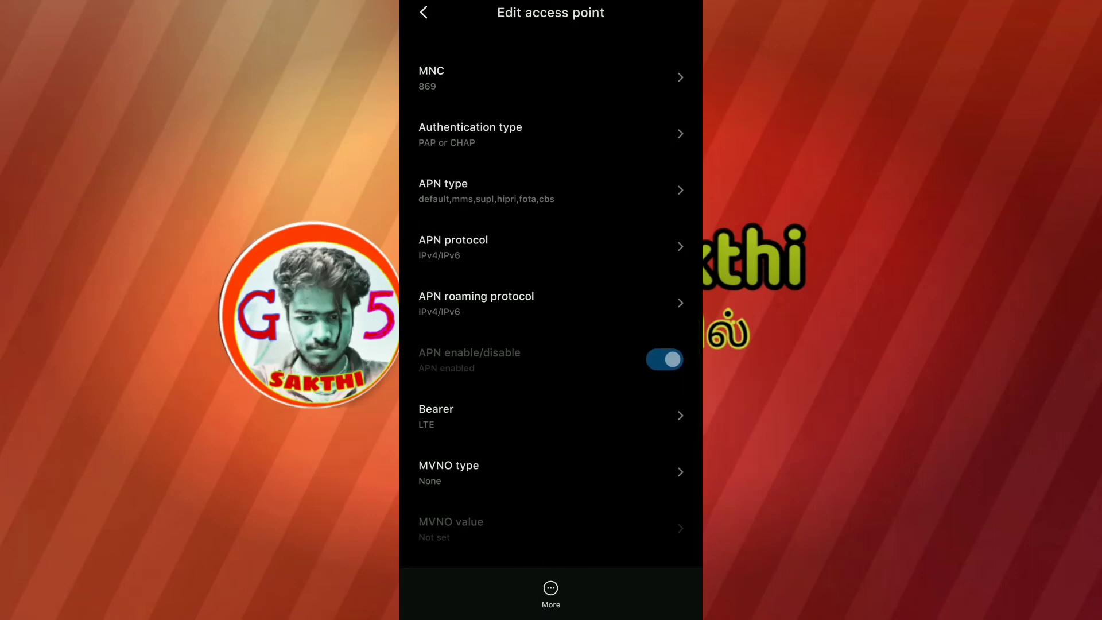
{"action": "left_click", "coordinate": [436, 408]}
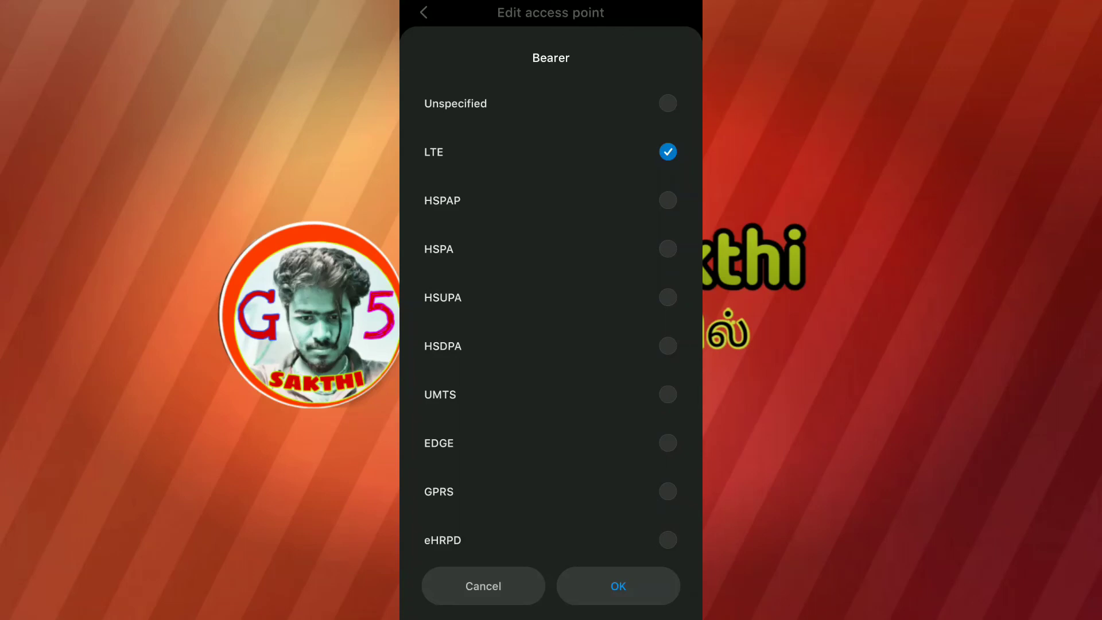
{"action": "left_click", "coordinate": [617, 585]}
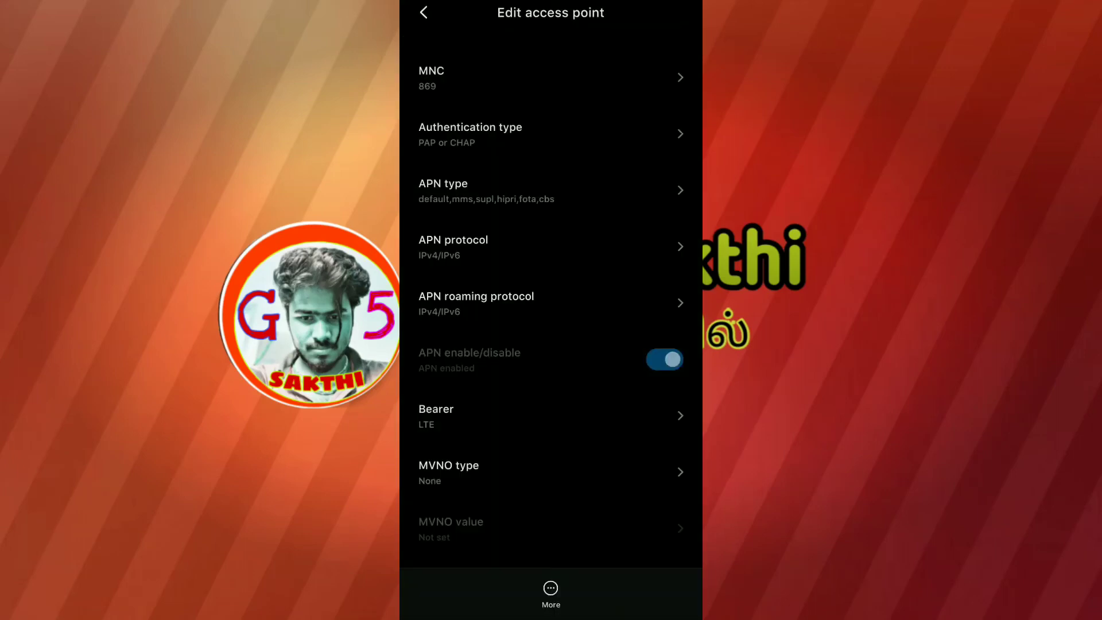
- Save the Turbo Internet access point and select it as the SIM's active APN
{"action": "left_click", "coordinate": [551, 587]}
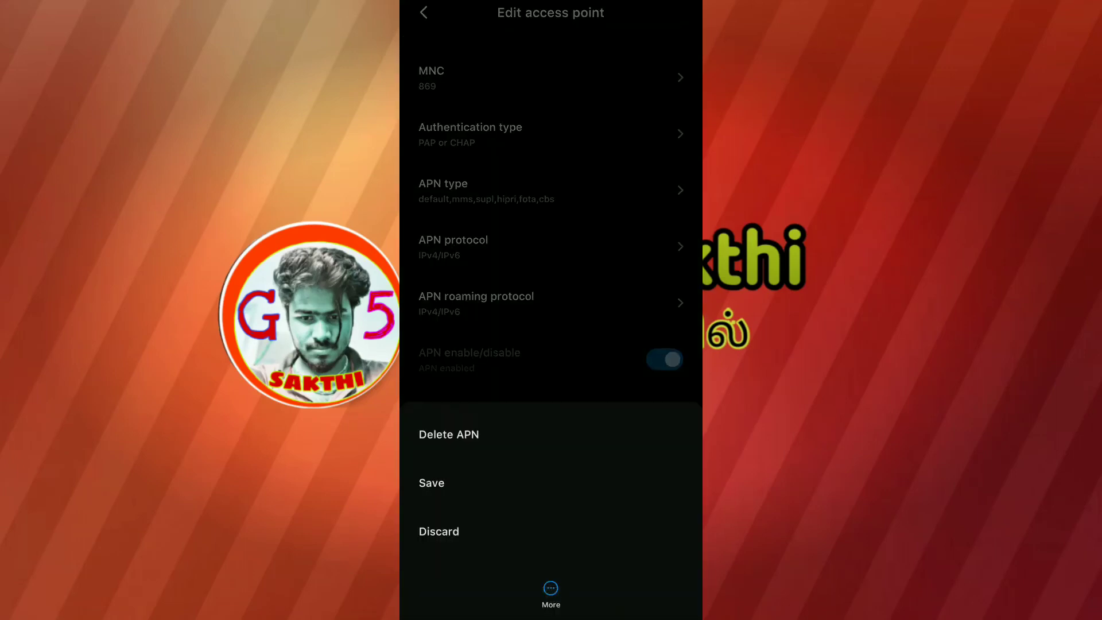
{"action": "left_click", "coordinate": [431, 482]}
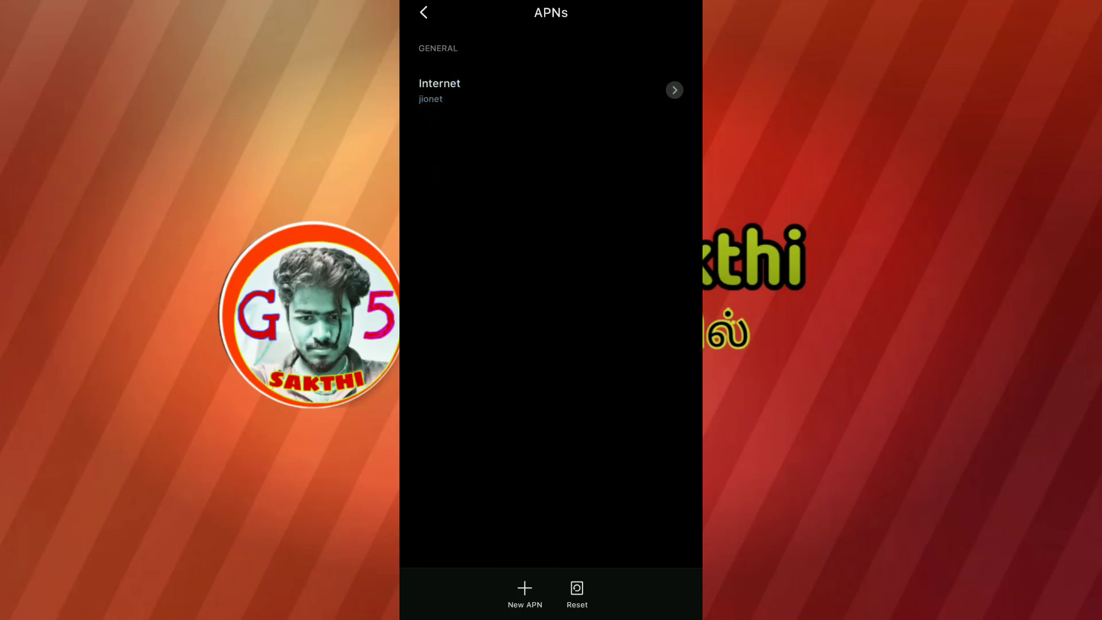
{"action": "left_click", "coordinate": [524, 594]}
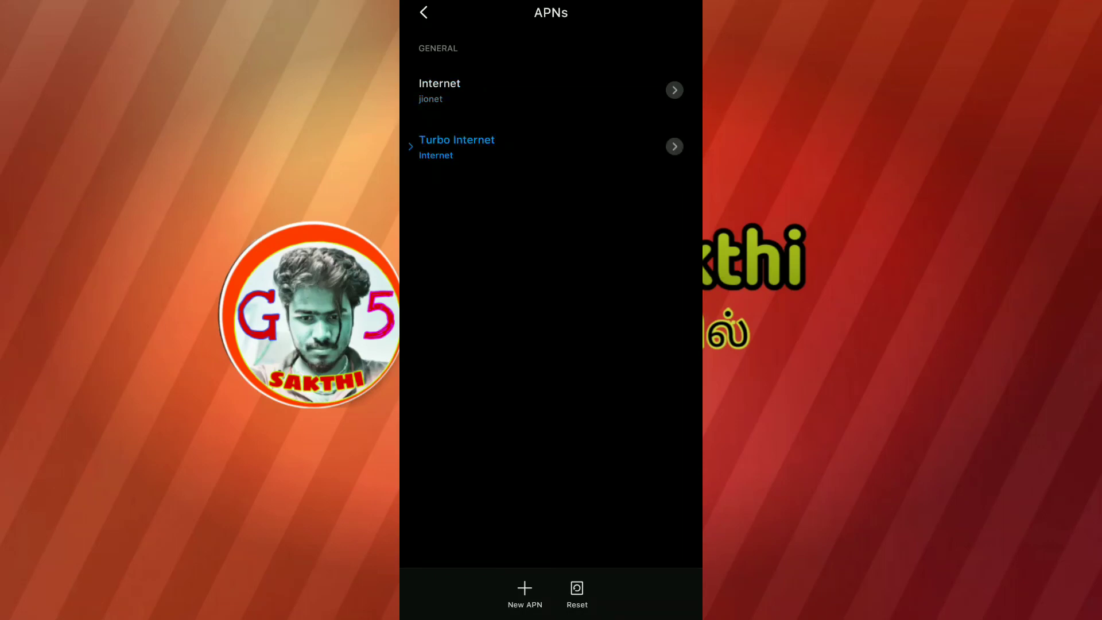